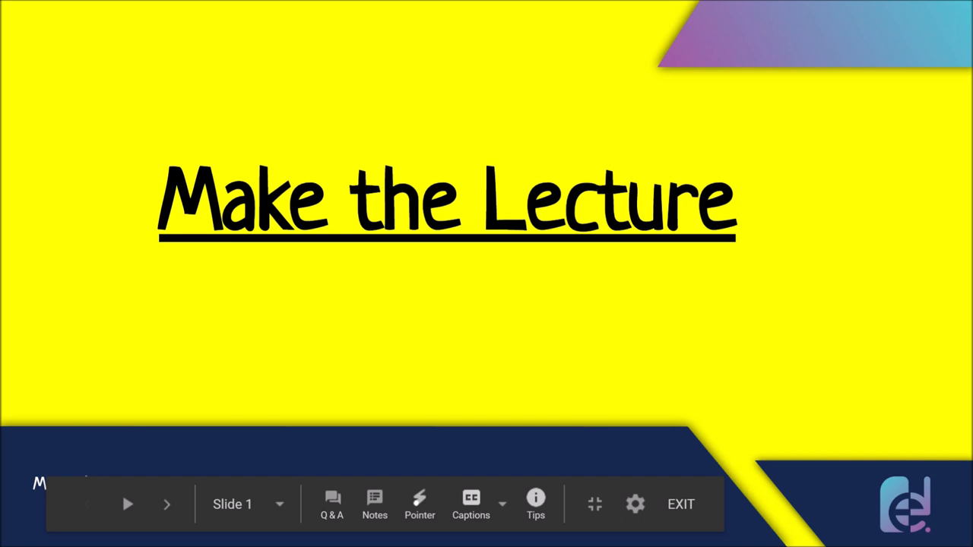
Step: Enable the laser pointer on the Make the Lecture title slide
{"action": "left_click", "coordinate": [419, 504]}
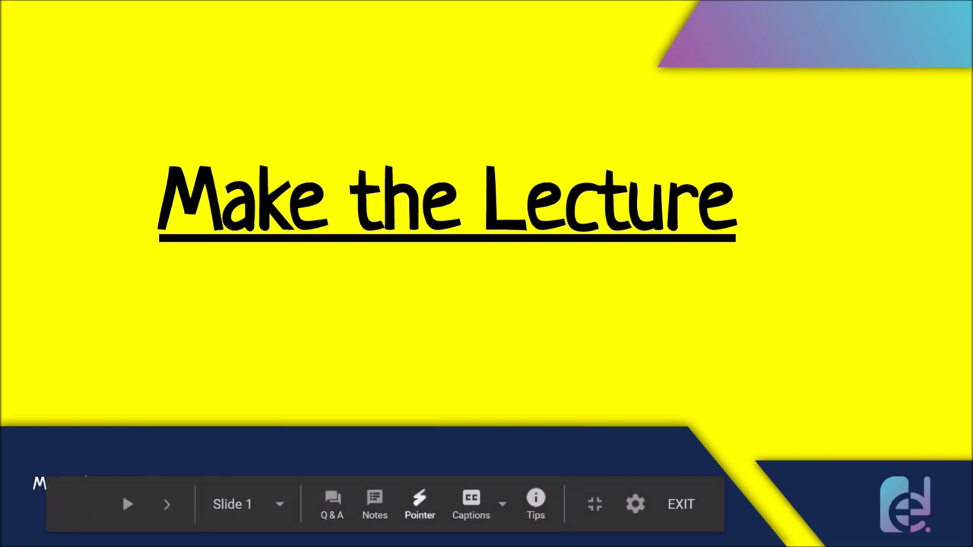
{"action": "left_click", "coordinate": [419, 504]}
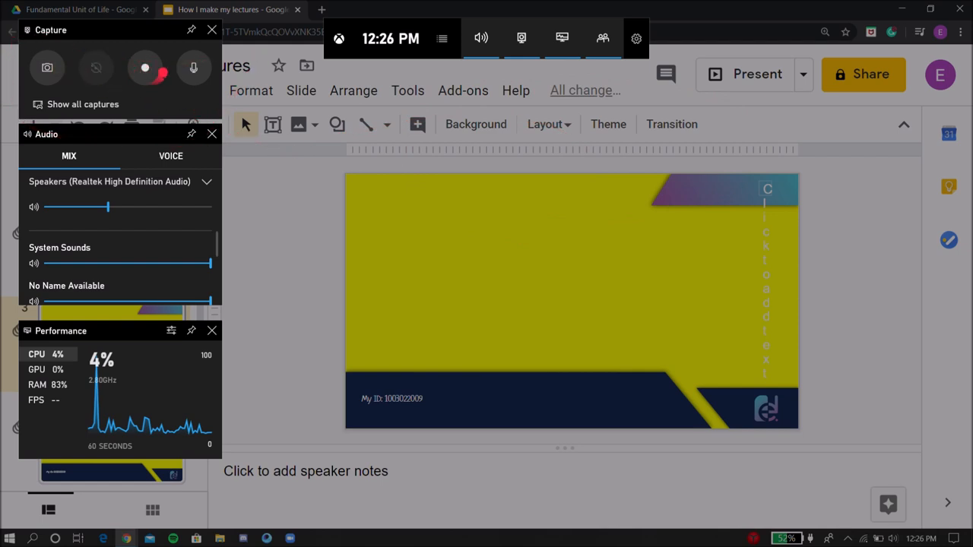
Step: Start the Game Bar screen recording with the microphone turned on
{"action": "left_click", "coordinate": [194, 67]}
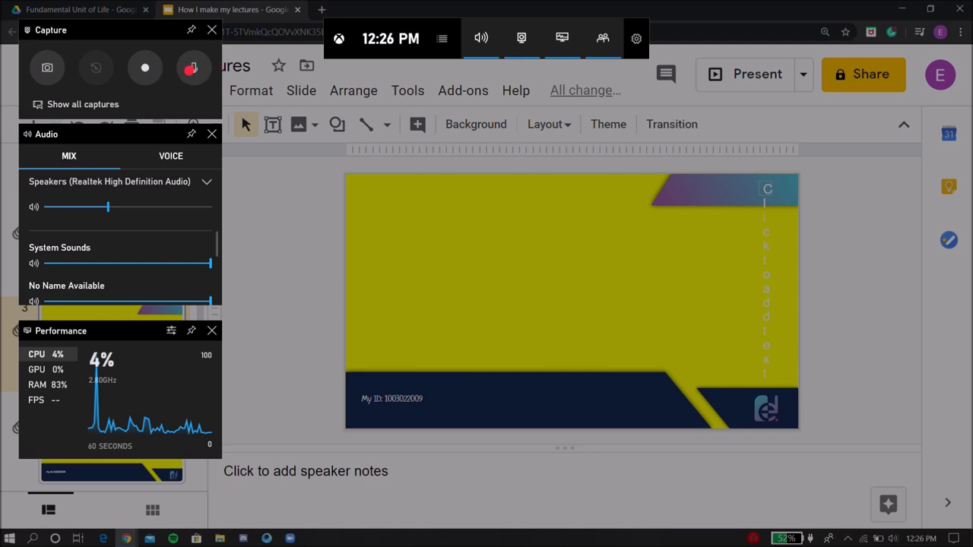
{"action": "left_click", "coordinate": [192, 68]}
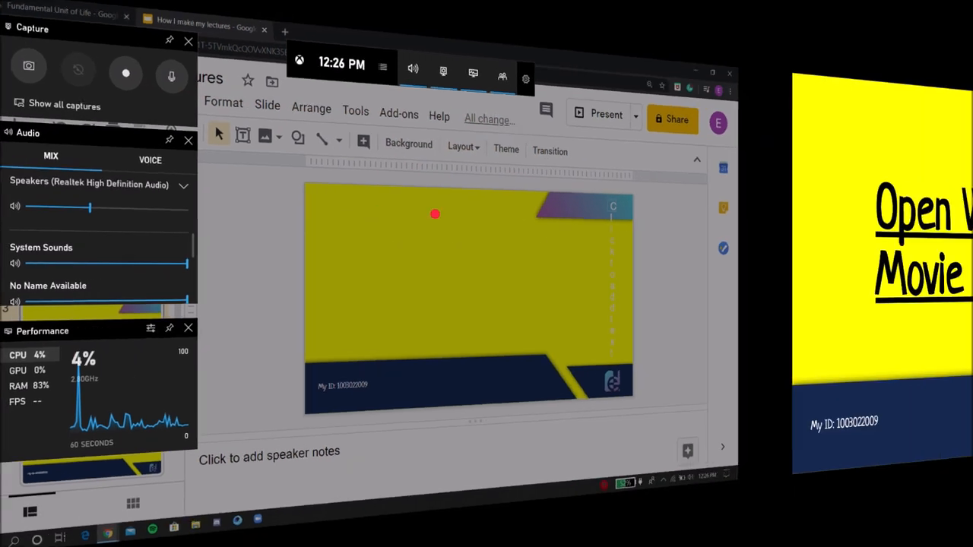
Step: Advance the deck to the Open Windows Movie Maker slide
{"action": "left_click", "coordinate": [607, 114]}
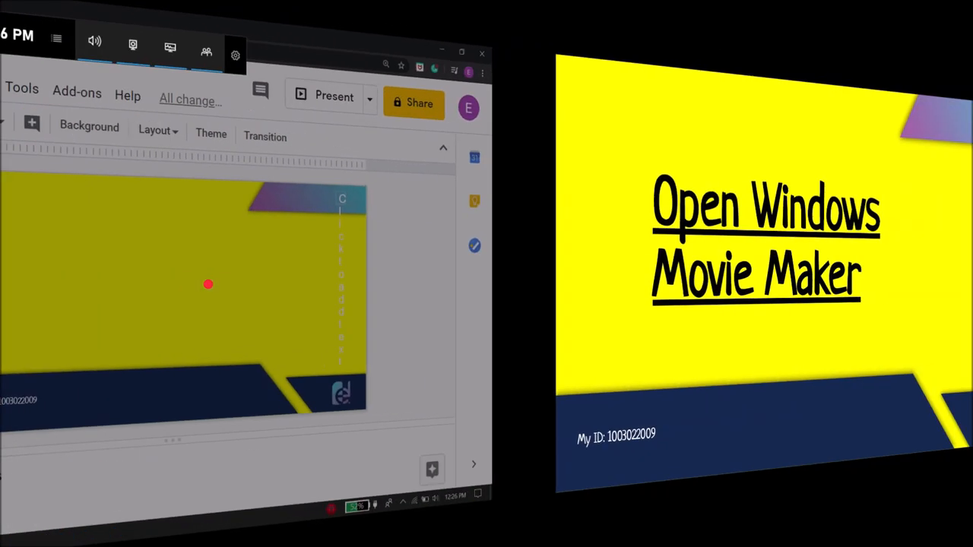
{"action": "left_click", "coordinate": [332, 96]}
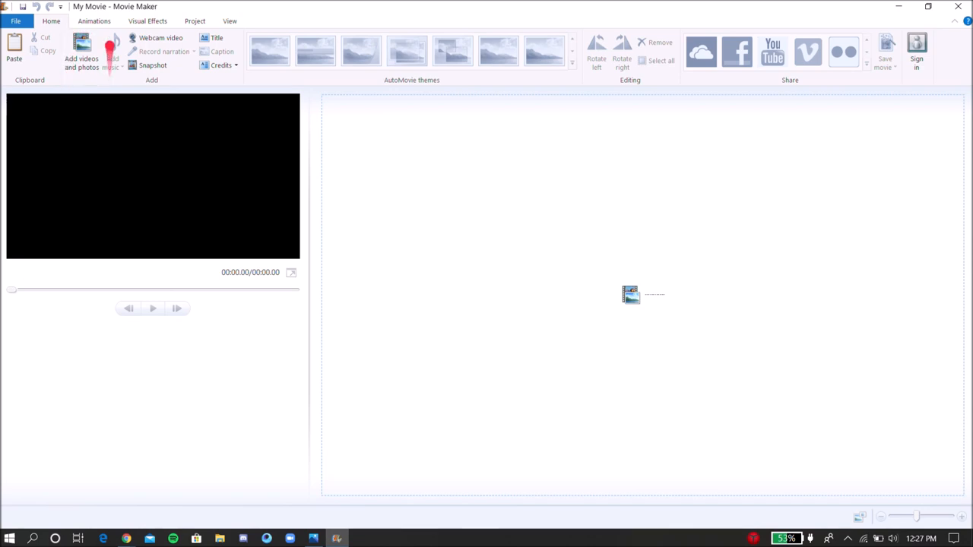
Step: Import the 10:44.75 lecture video via Add videos and photos
{"action": "left_click", "coordinate": [81, 53]}
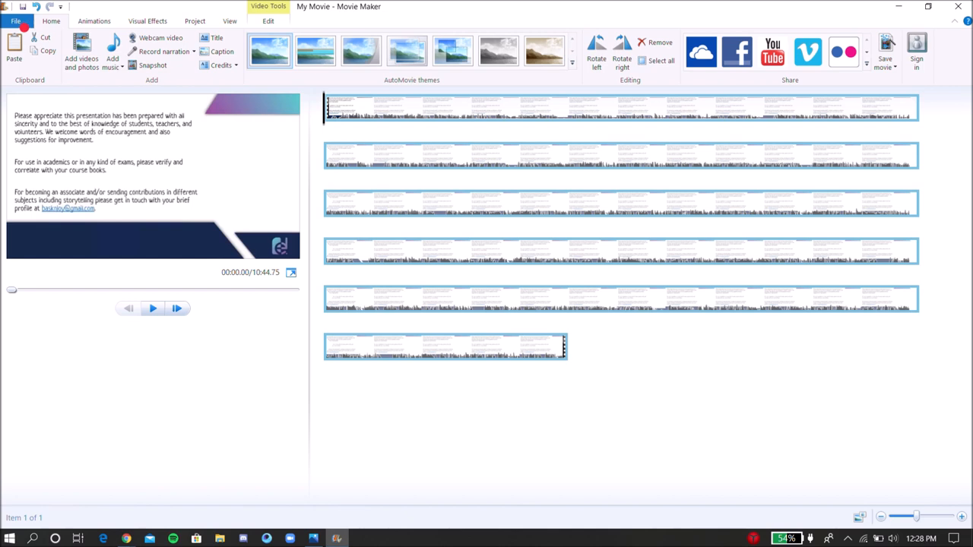
Step: Show the File menu's Save movie custom settings list
{"action": "left_click", "coordinate": [16, 20]}
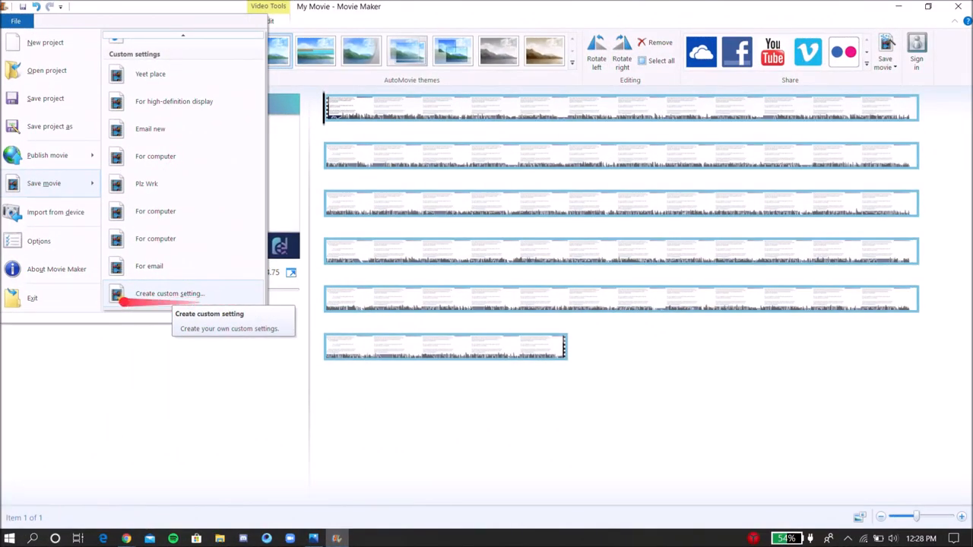
{"action": "mouse_move", "coordinate": [227, 303]}
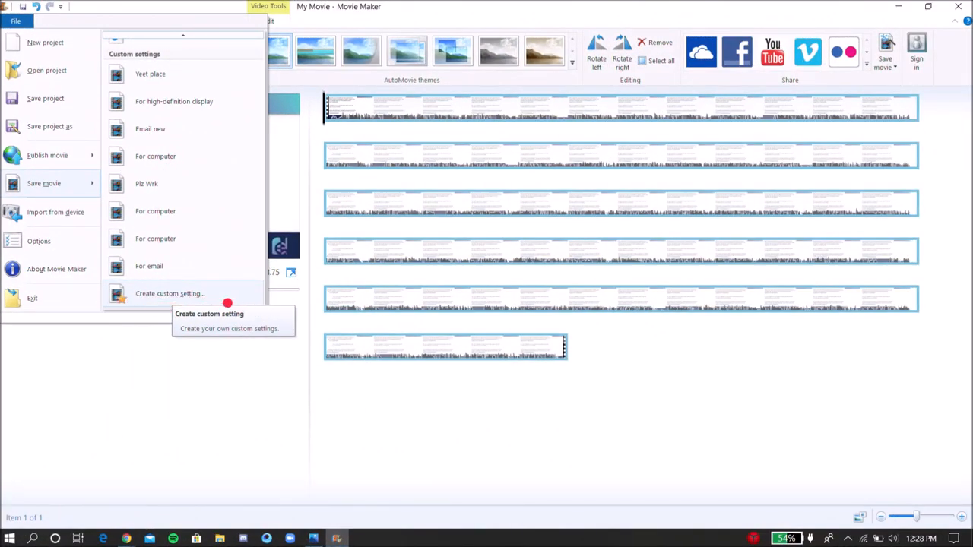
Step: Create custom setting Testing.2: 1920x1080, 20 fps, 96 kbps stereo audio
{"action": "left_click", "coordinate": [169, 293]}
{"action": "type", "text": "Testing.2"}
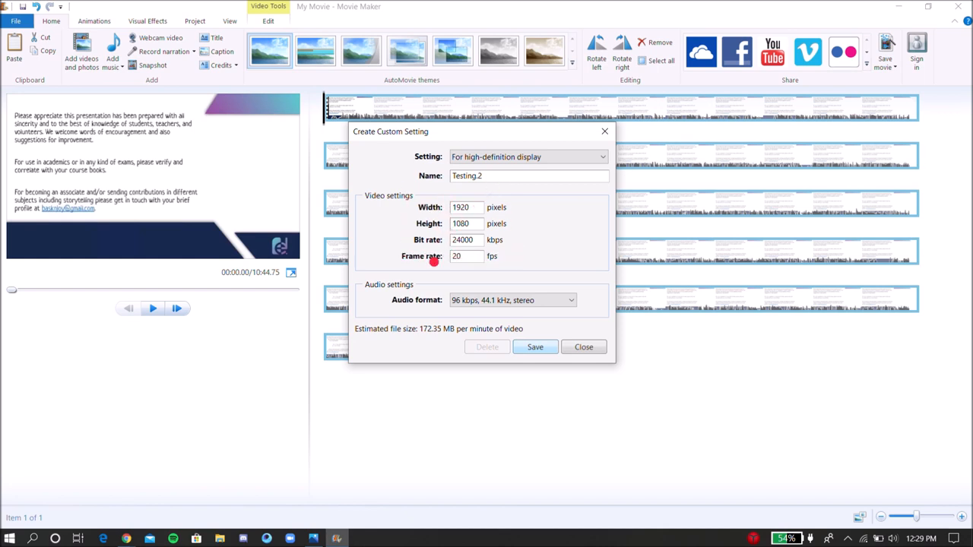
{"action": "mouse_move", "coordinate": [452, 242]}
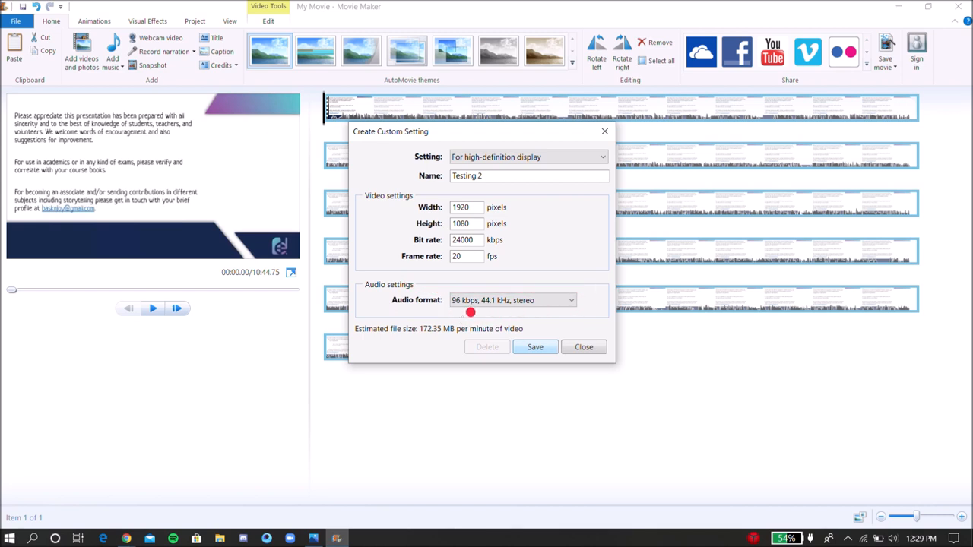
{"action": "left_click_drag", "start_coordinate": [470, 314], "coordinate": [524, 318]}
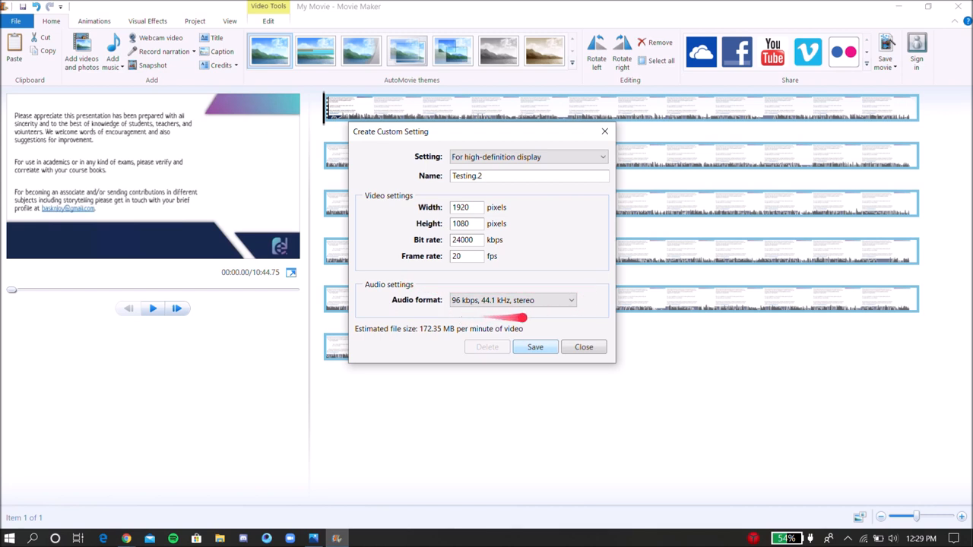